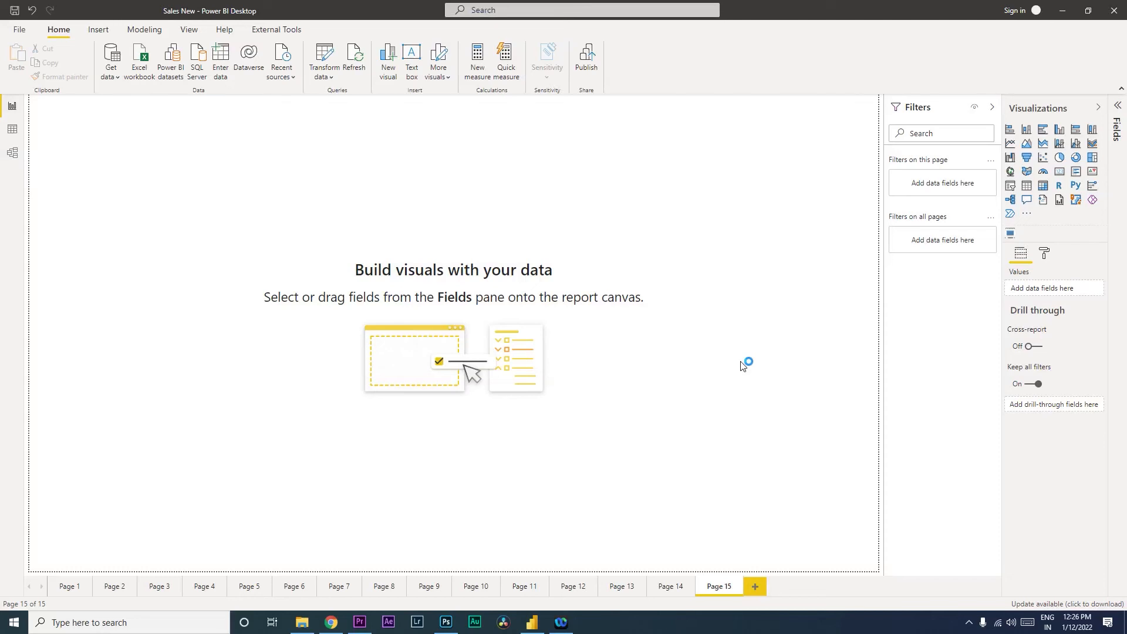
pyautogui.moveTo(743, 362)
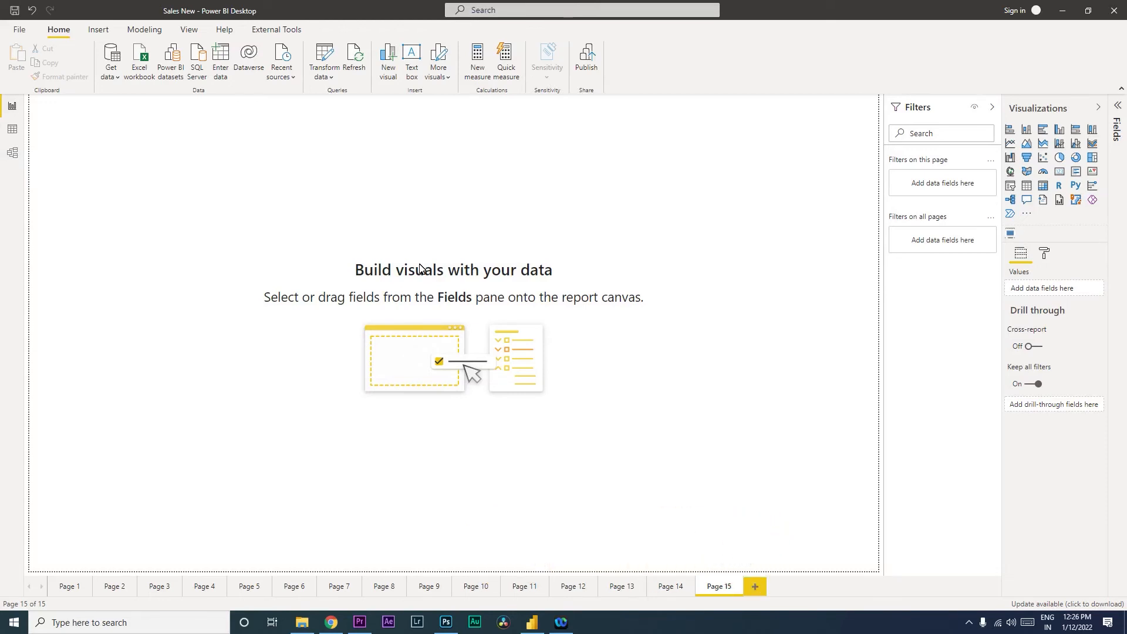
pyautogui.moveTo(184, 124)
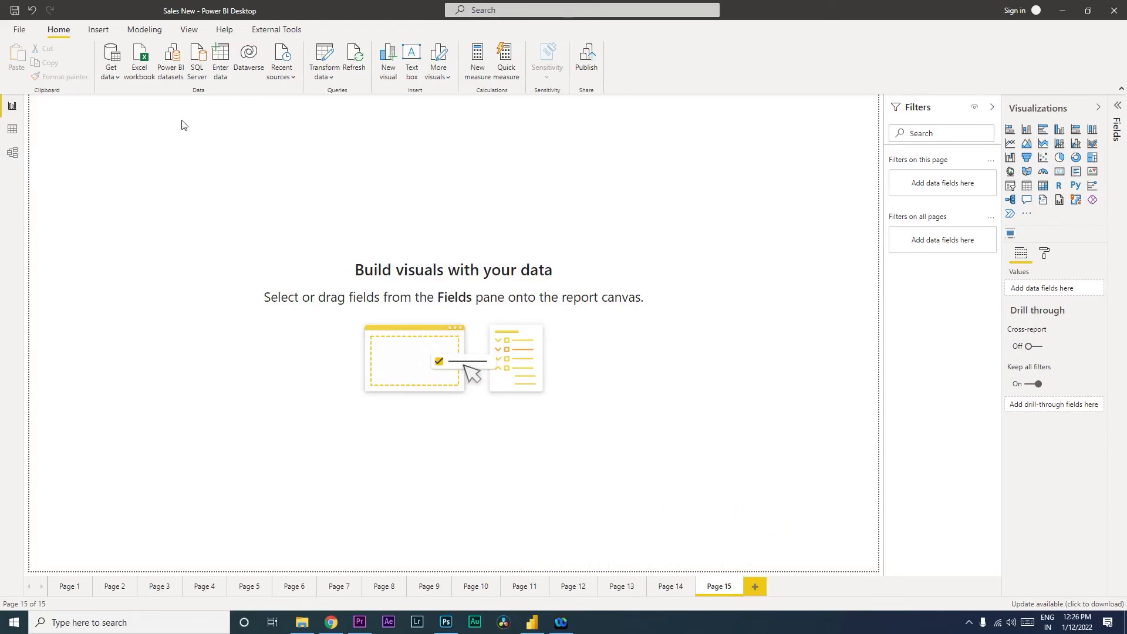
# - Import Item Type.csv through Get data's Text/CSV source to preview it
pyautogui.click(111, 59)
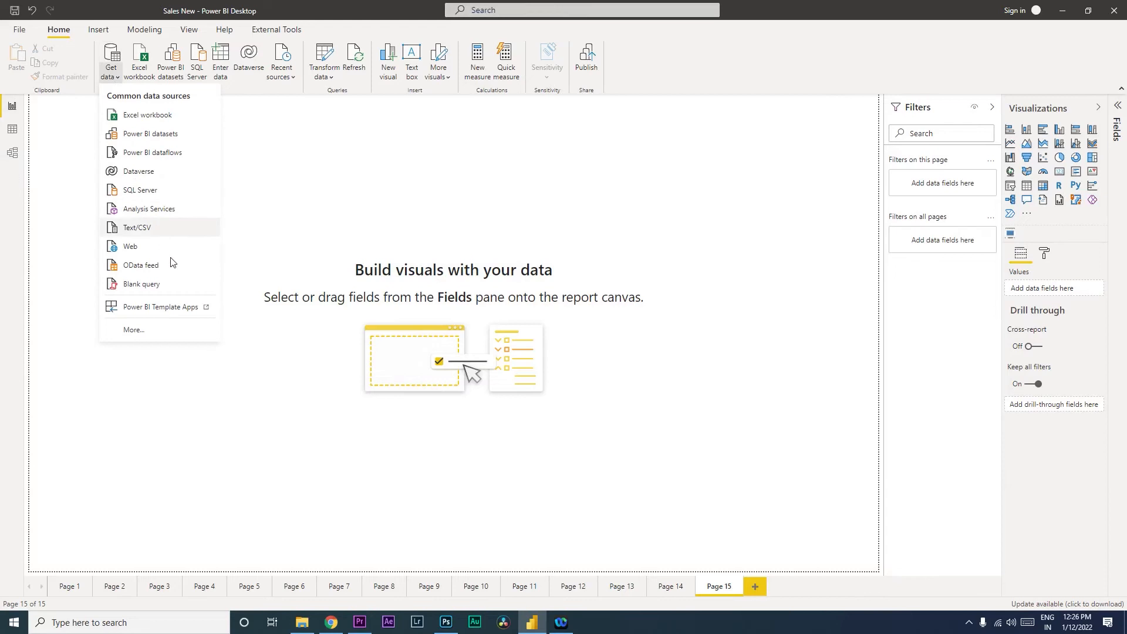
pyautogui.click(137, 227)
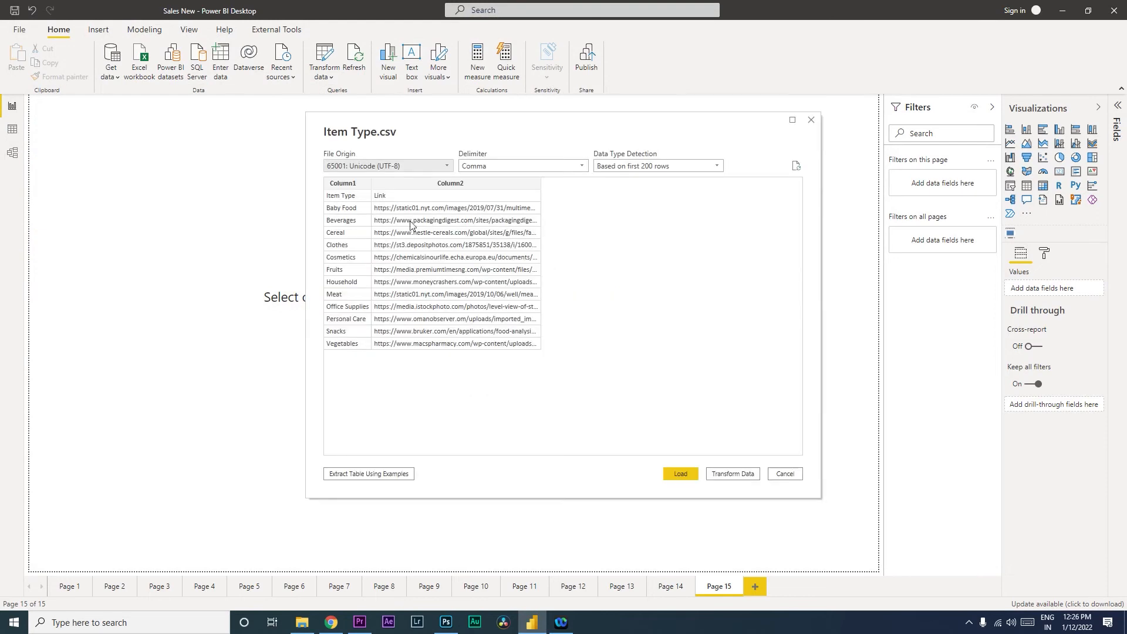
pyautogui.moveTo(400, 206)
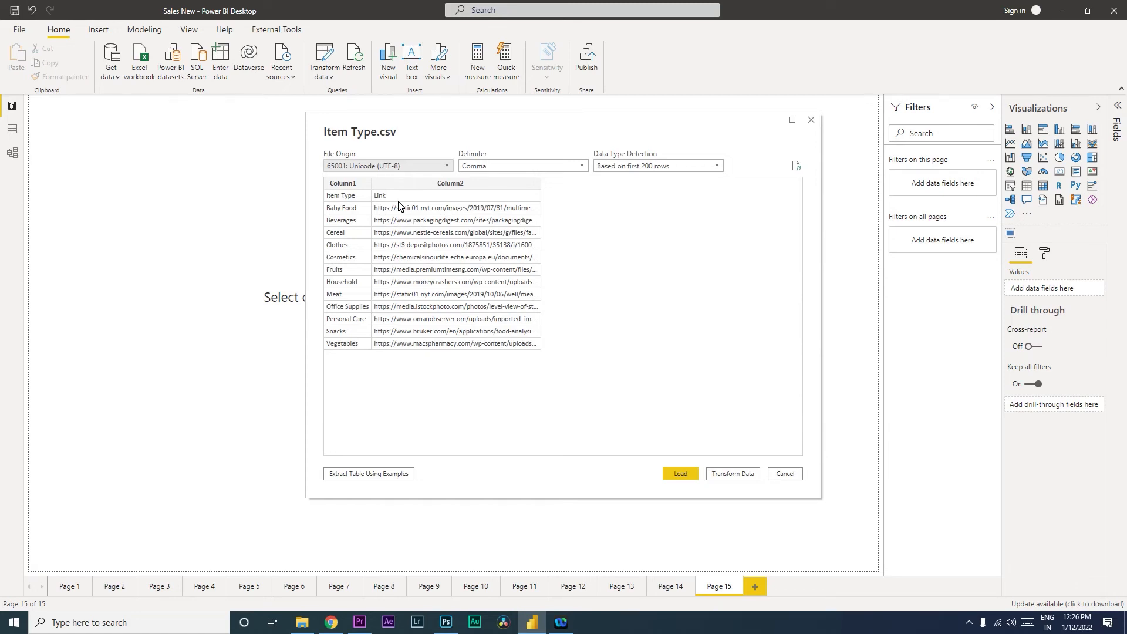
pyautogui.moveTo(382, 208)
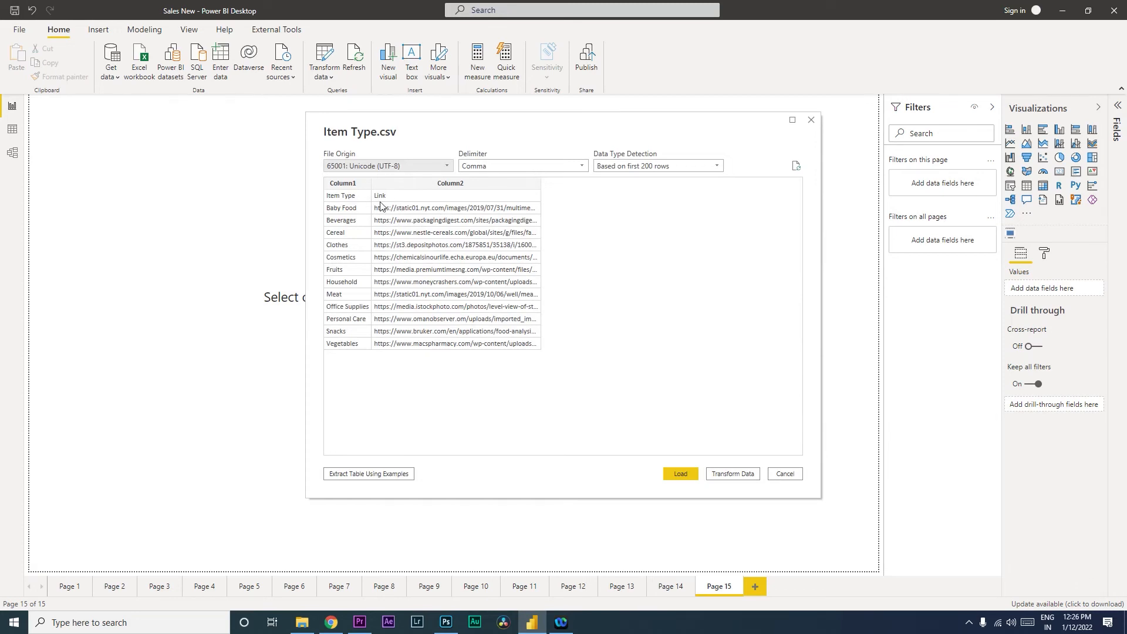
pyautogui.moveTo(391, 209)
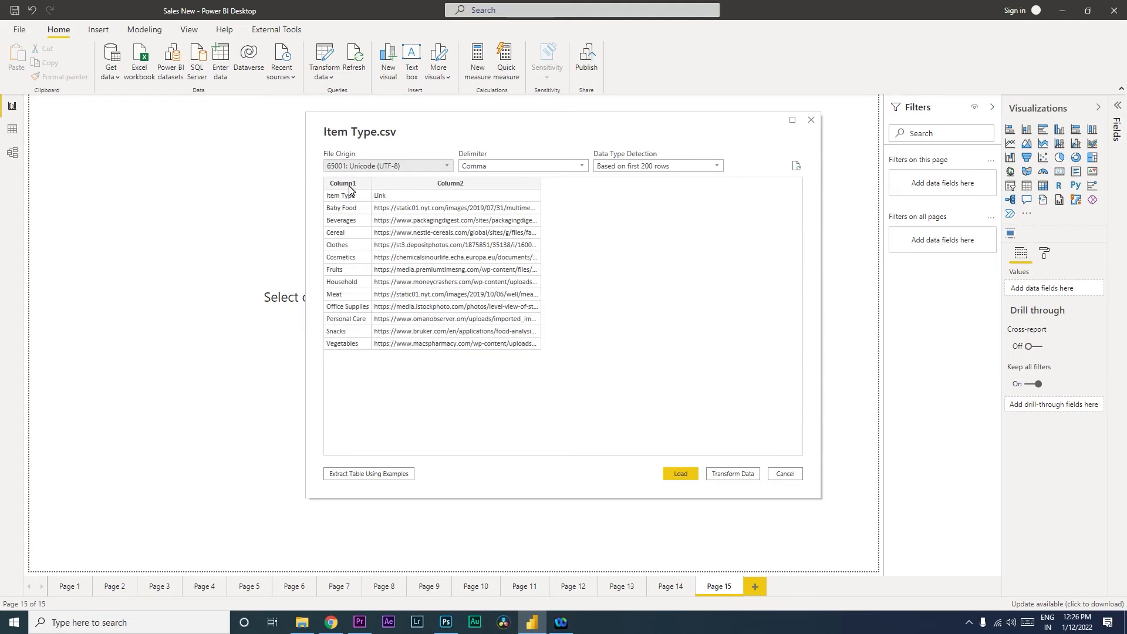
pyautogui.moveTo(424, 188)
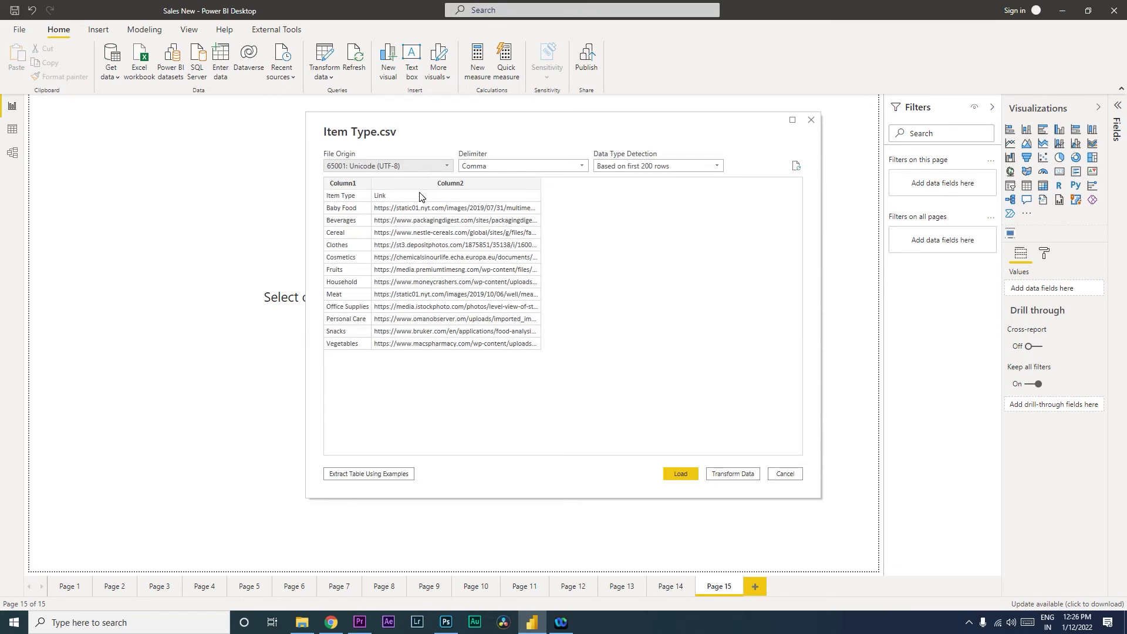
pyautogui.moveTo(395, 201)
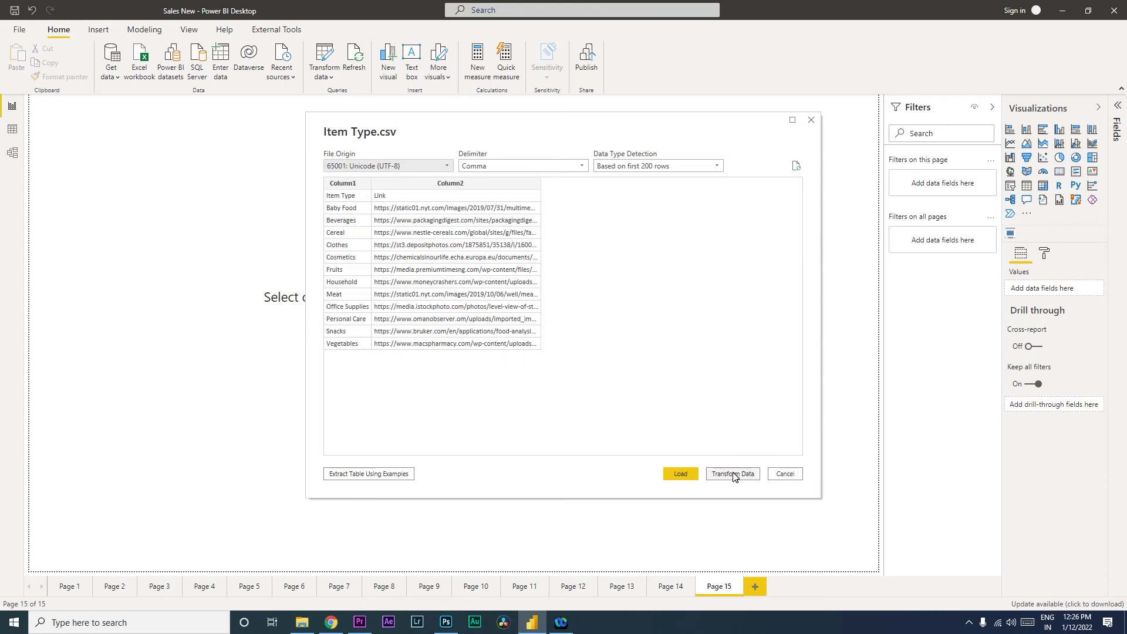
# - Send the CSV into Power Query Editor as query Item Type (2) and show header-promotion options
pyautogui.click(731, 475)
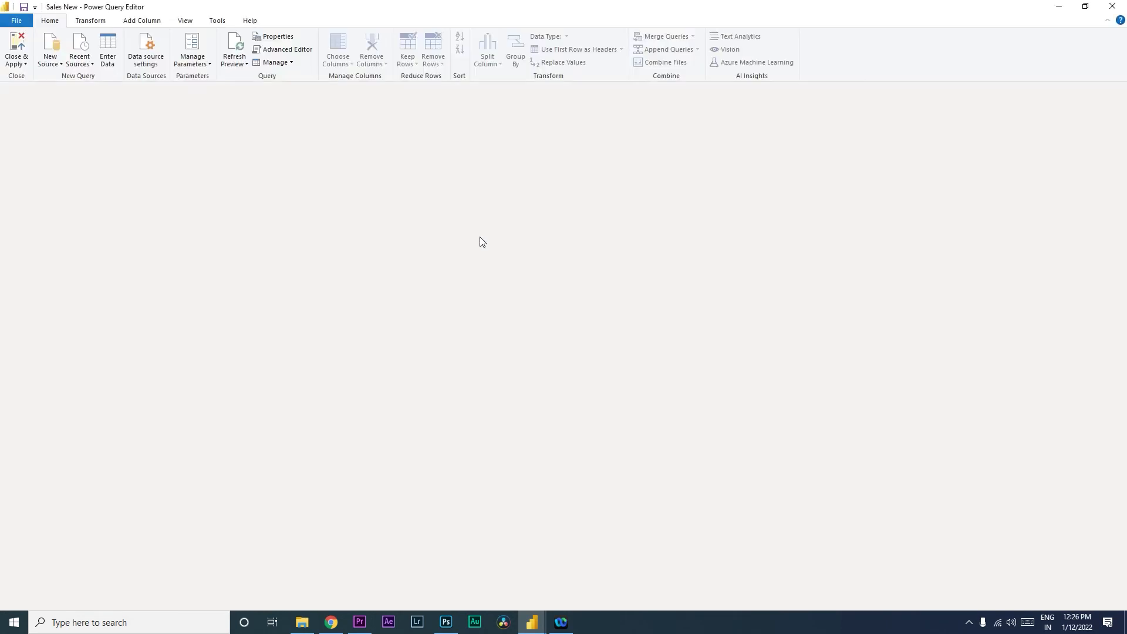
pyautogui.click(41, 156)
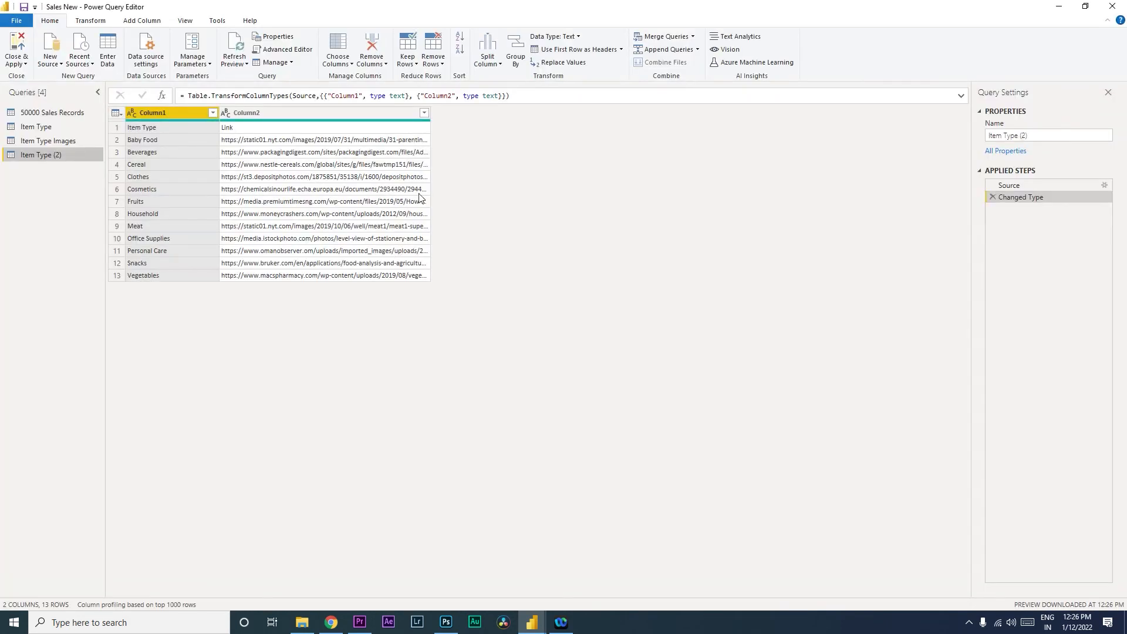
pyautogui.moveTo(375, 178)
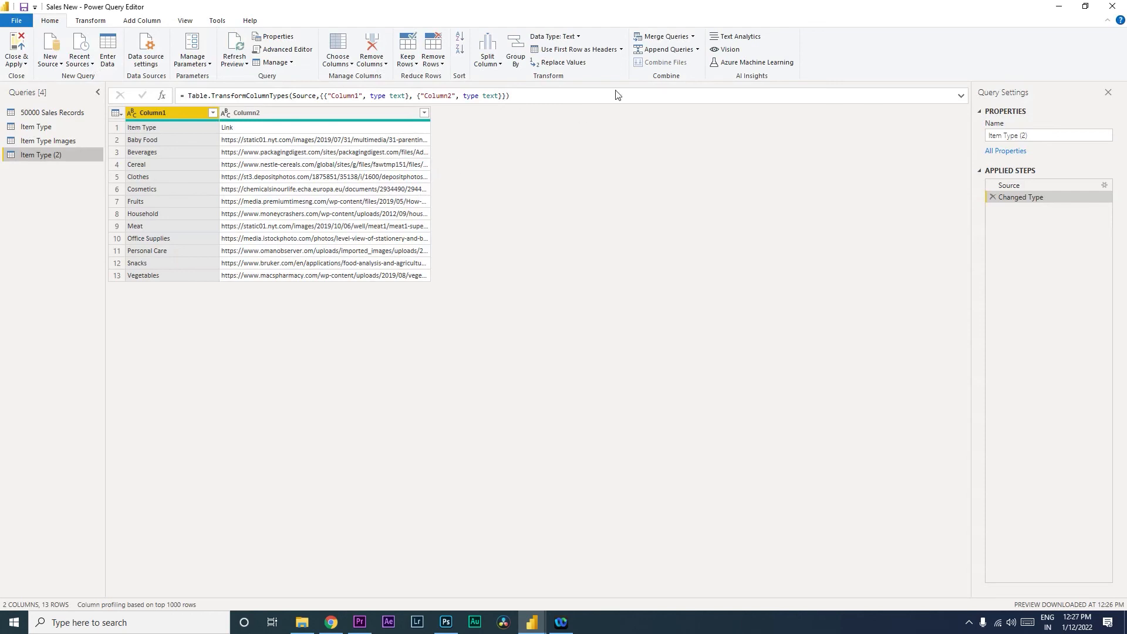
pyautogui.moveTo(575, 49)
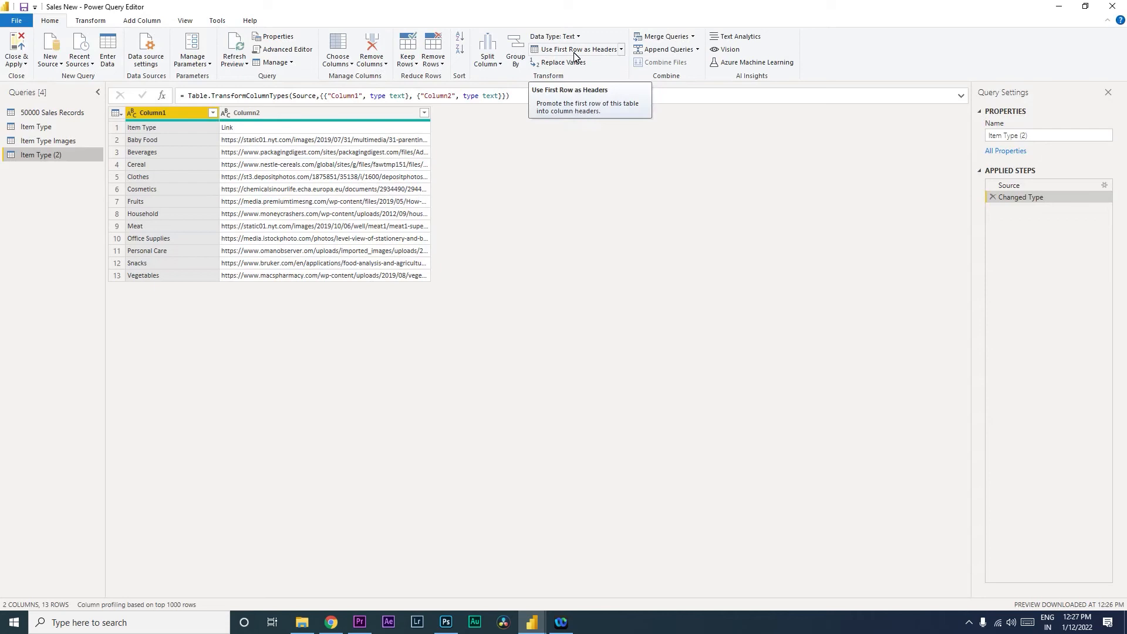
pyautogui.moveTo(613, 58)
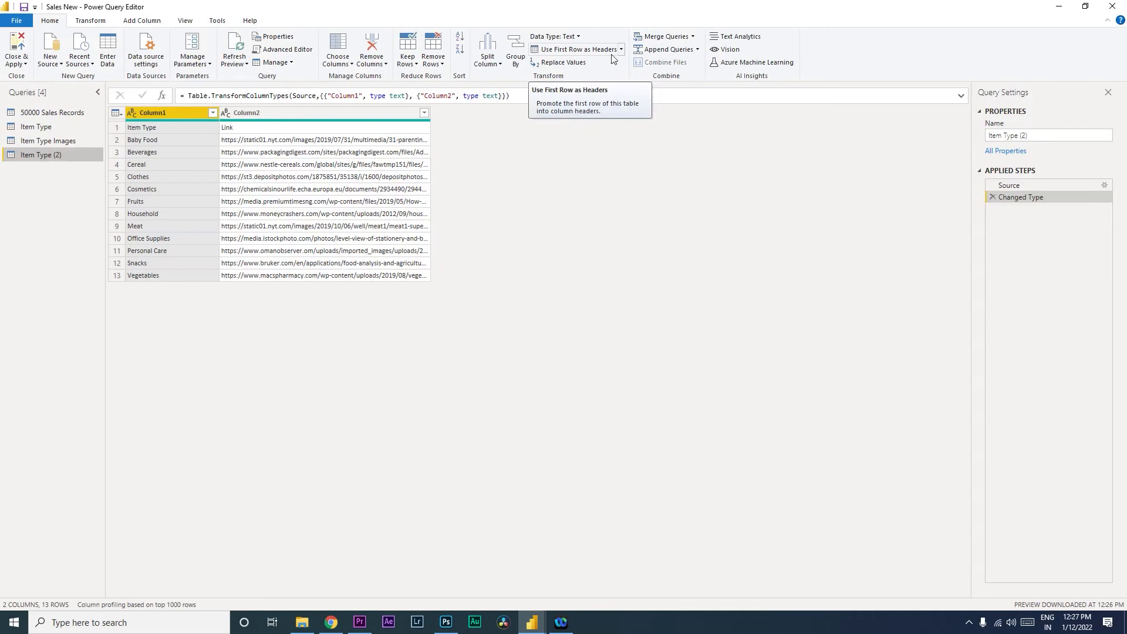
pyautogui.click(621, 49)
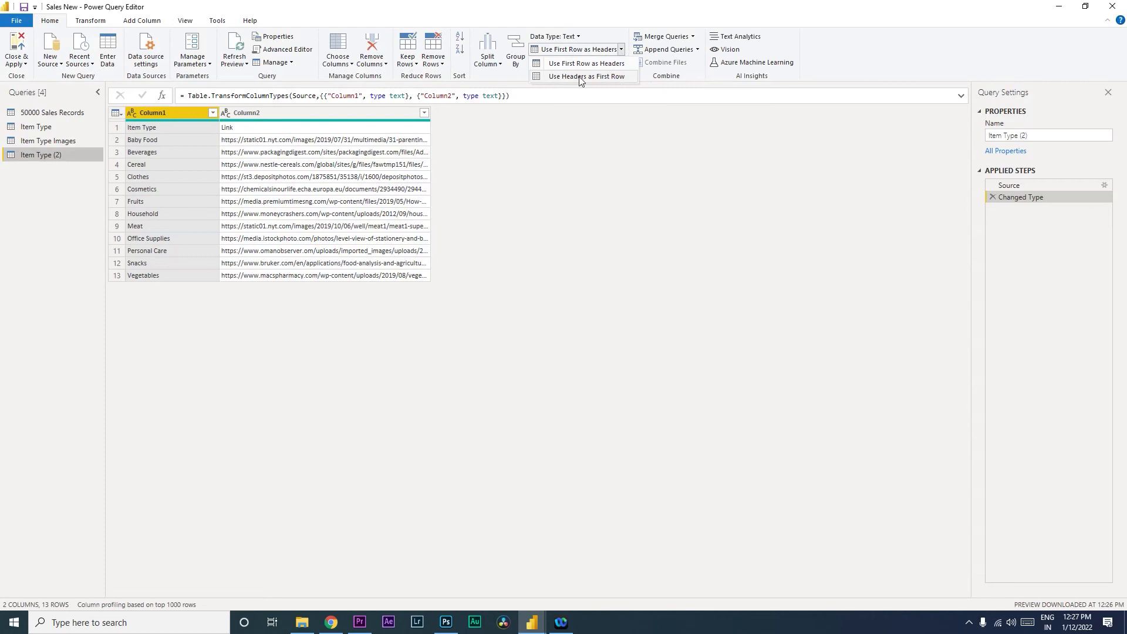
pyautogui.moveTo(587, 64)
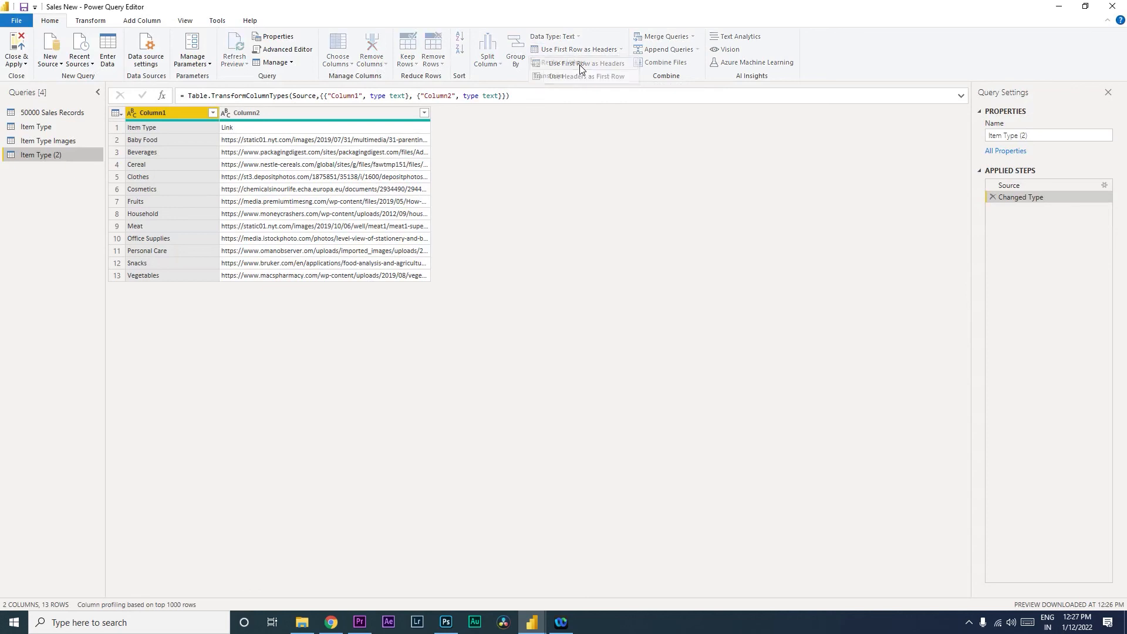
# - Promote row 1 to headers Item Type and Link, then close Power Query Editor
pyautogui.click(575, 49)
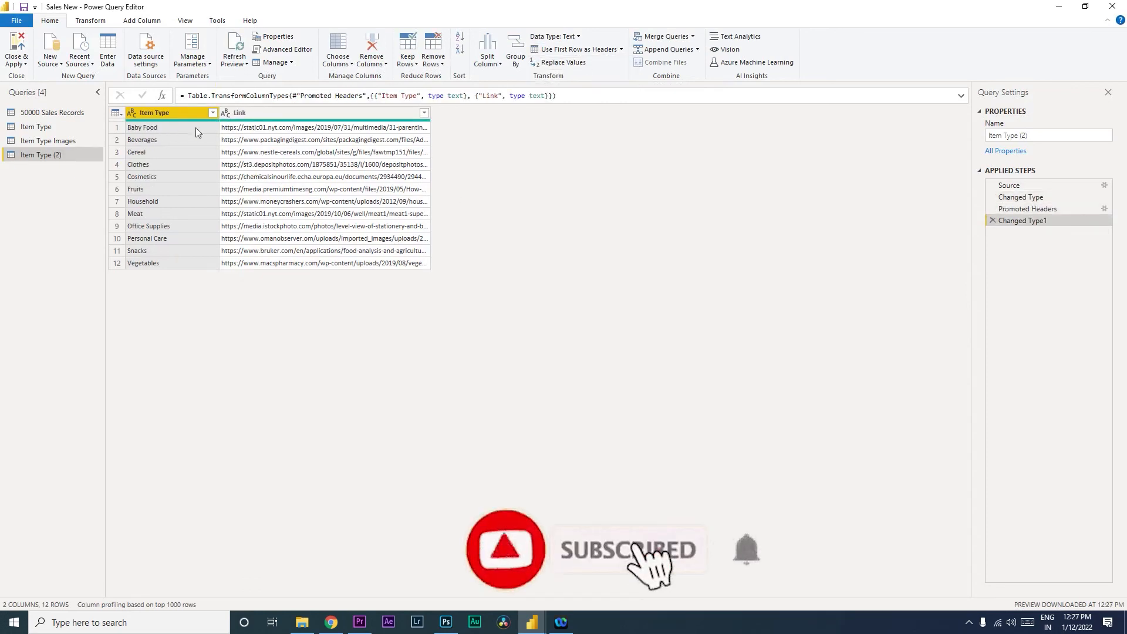
pyautogui.click(153, 113)
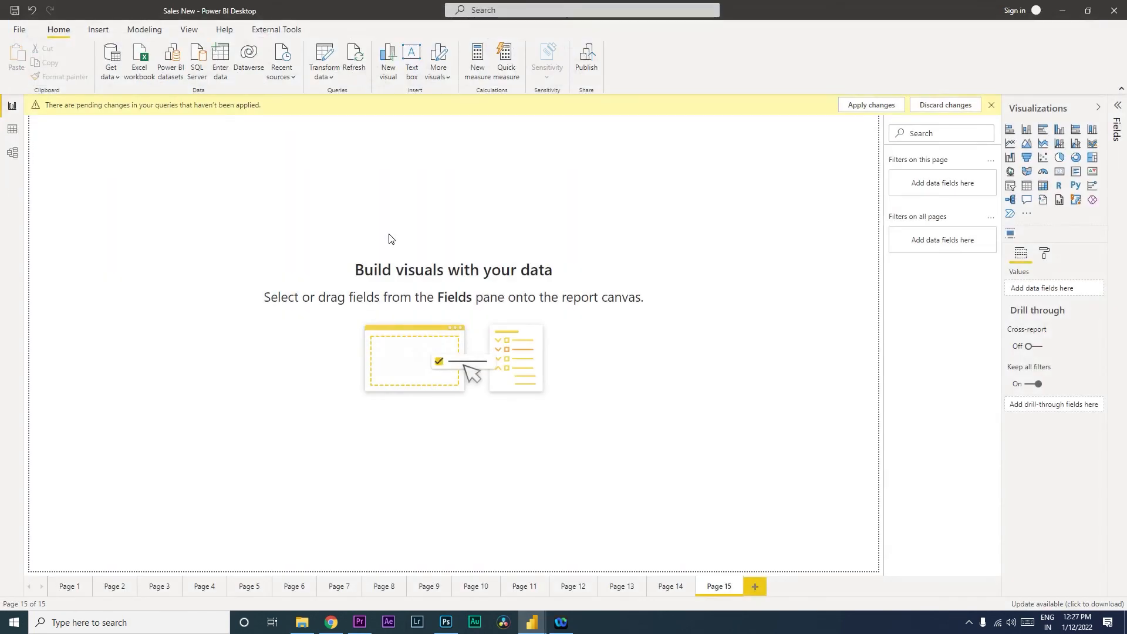
# - Apply the pending changes so Item Type (2) loads into the model
pyautogui.click(870, 105)
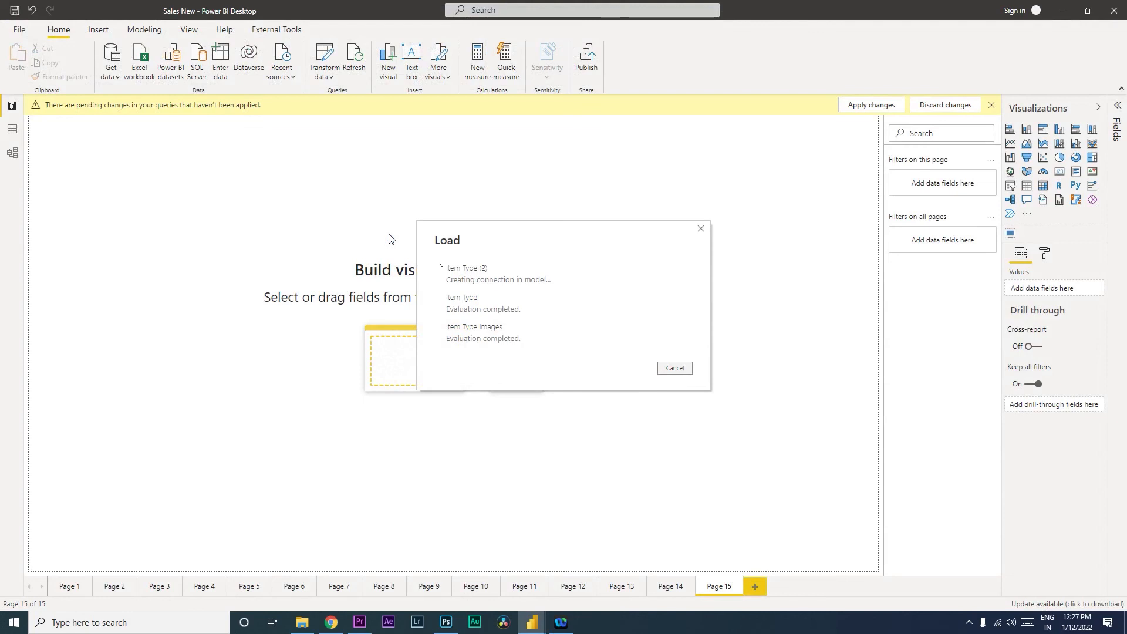
pyautogui.click(870, 105)
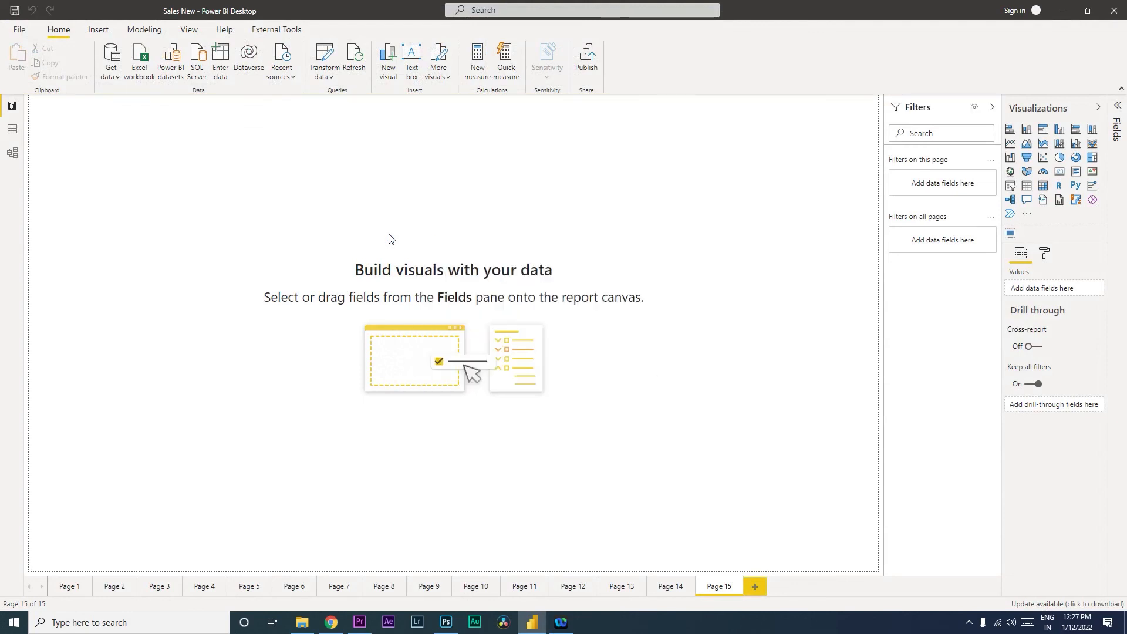